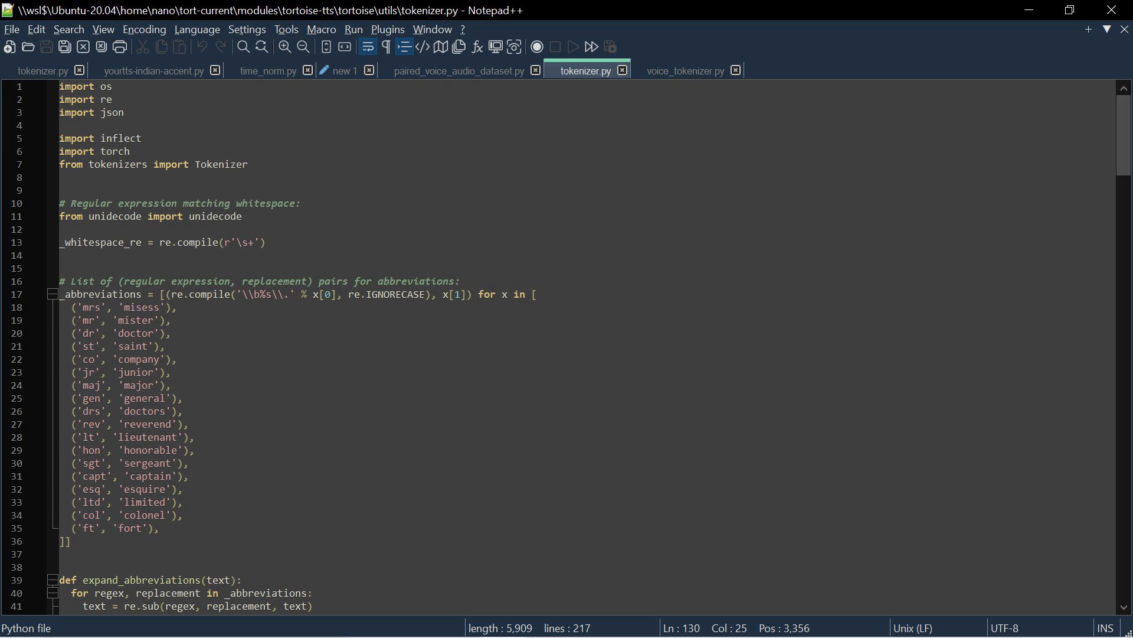
Switch the editor to the voice_tokenizer.py source file.
left_click(684, 71)
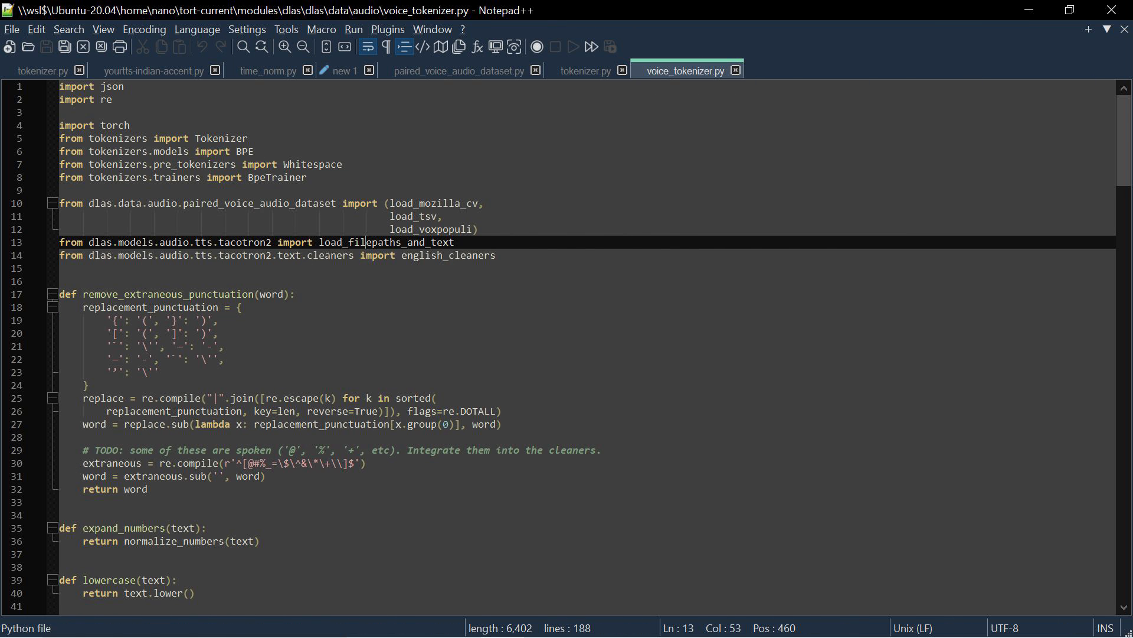